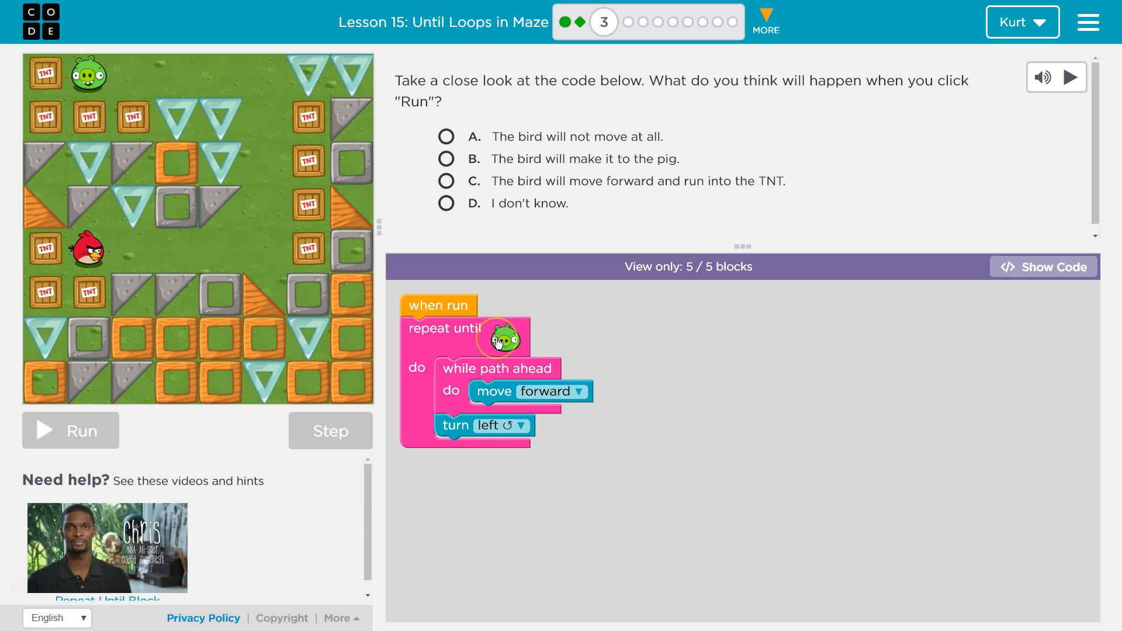
{"action": "mouse_move", "coordinate": [461, 311]}
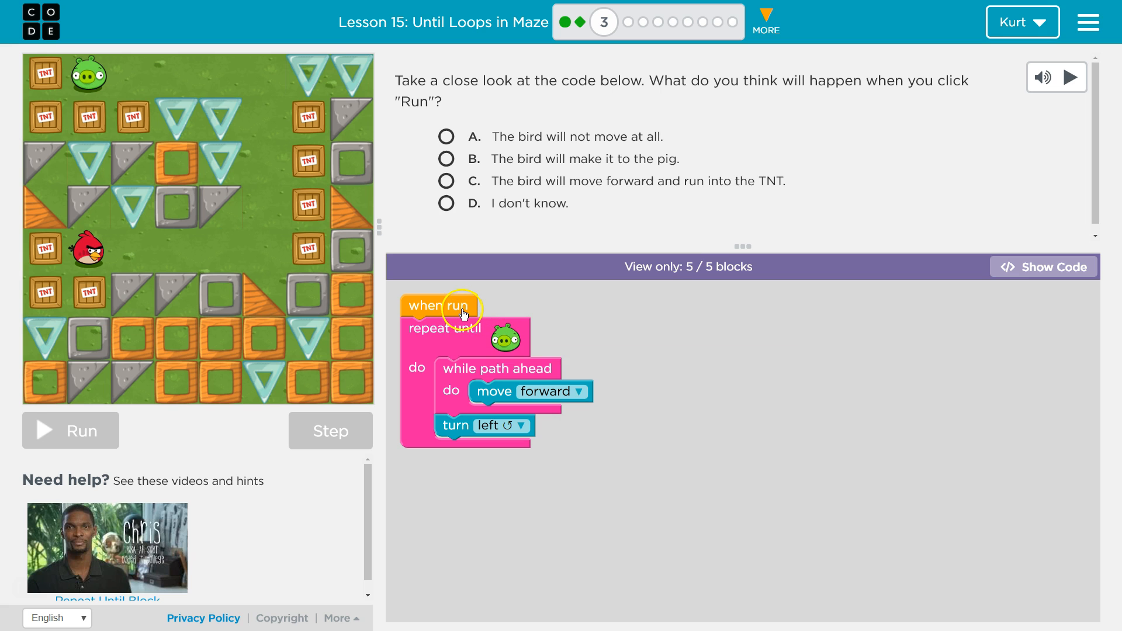
{"action": "mouse_move", "coordinate": [210, 416]}
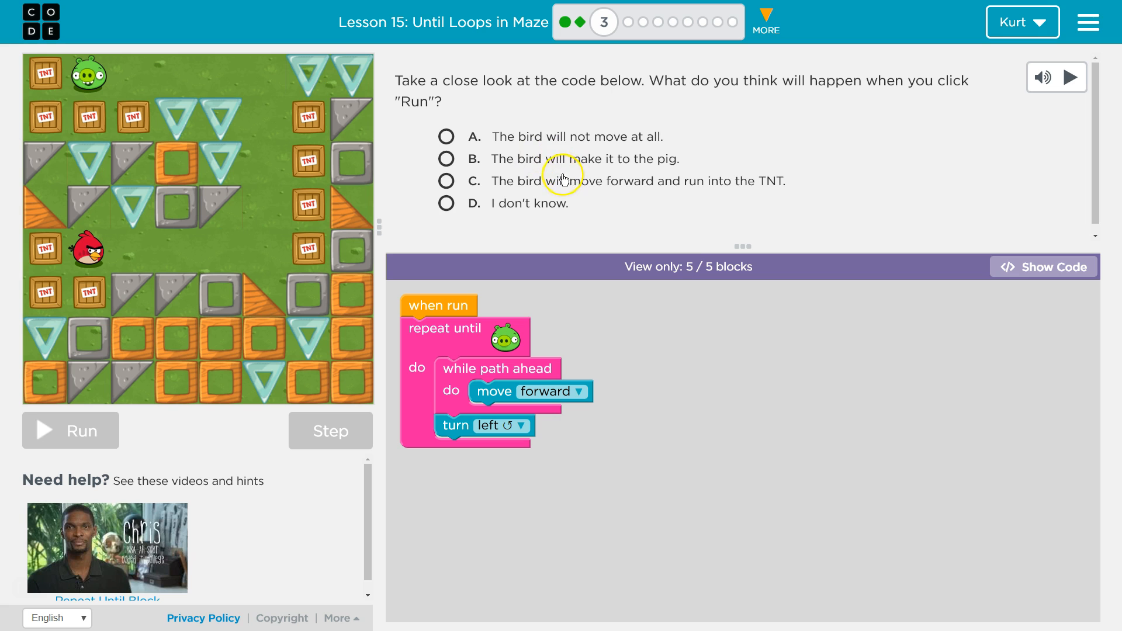
{"action": "mouse_move", "coordinate": [510, 152]}
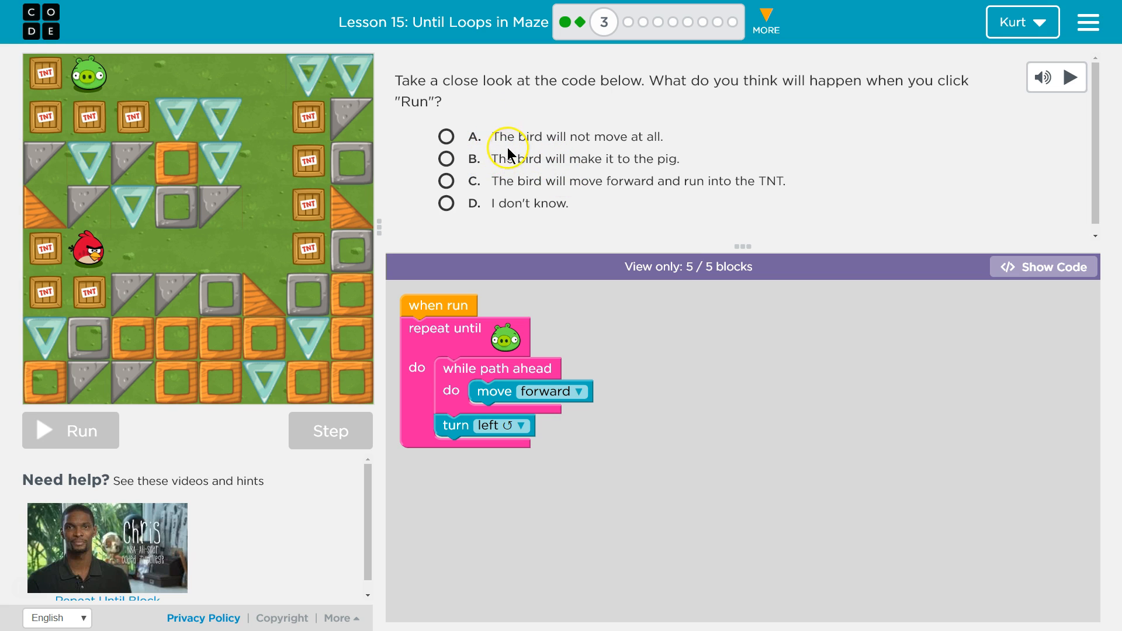
{"action": "mouse_move", "coordinate": [510, 347]}
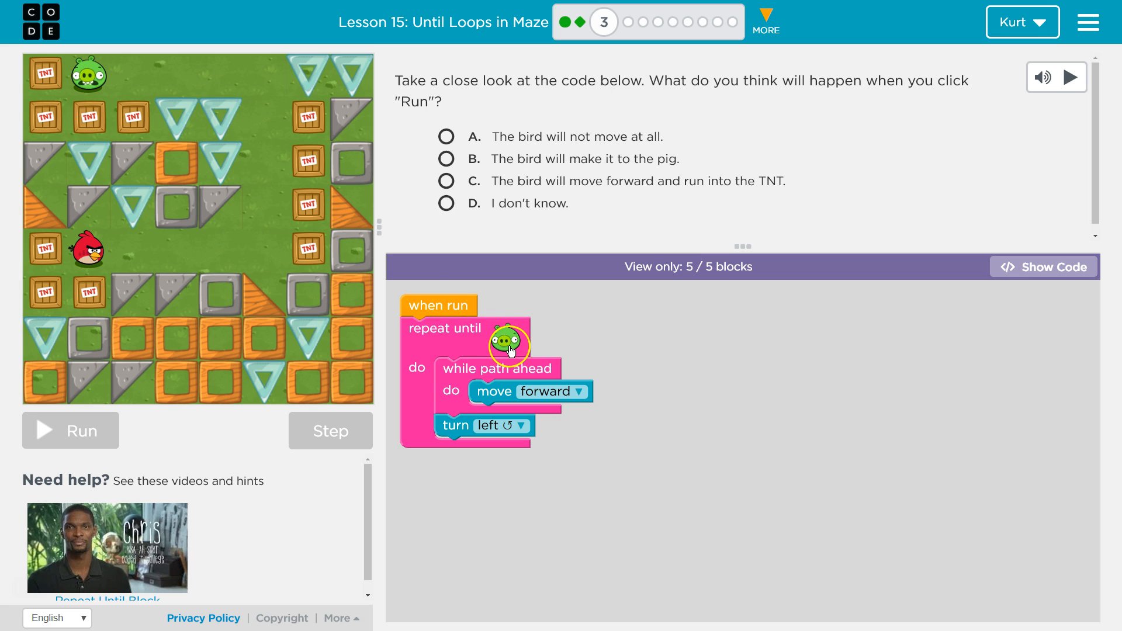
{"action": "mouse_move", "coordinate": [510, 350]}
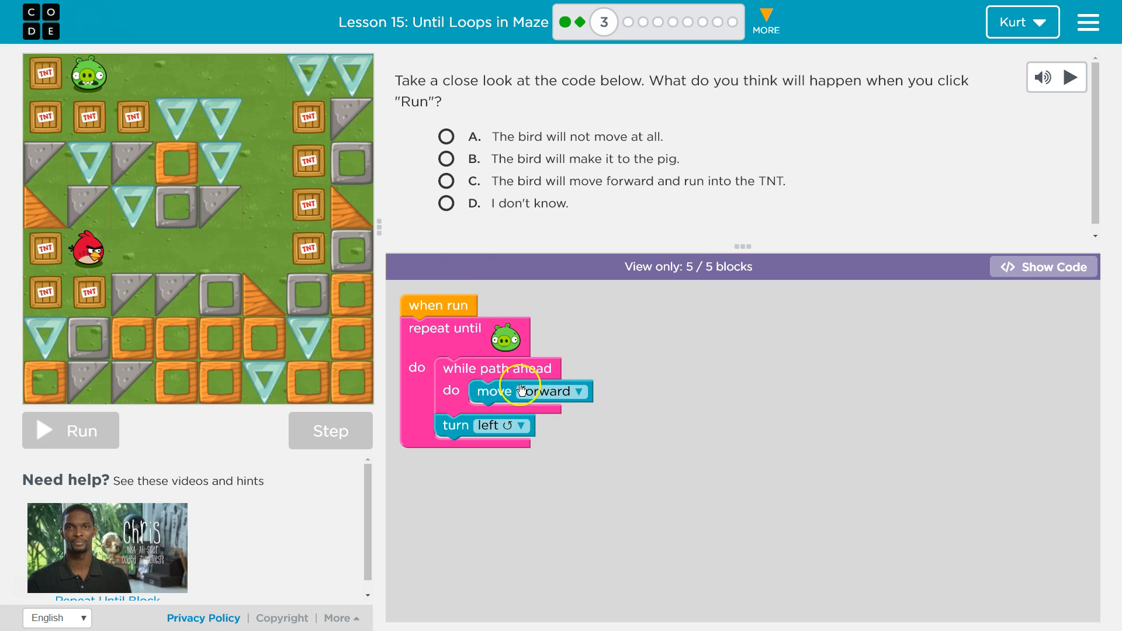
{"action": "mouse_move", "coordinate": [119, 249]}
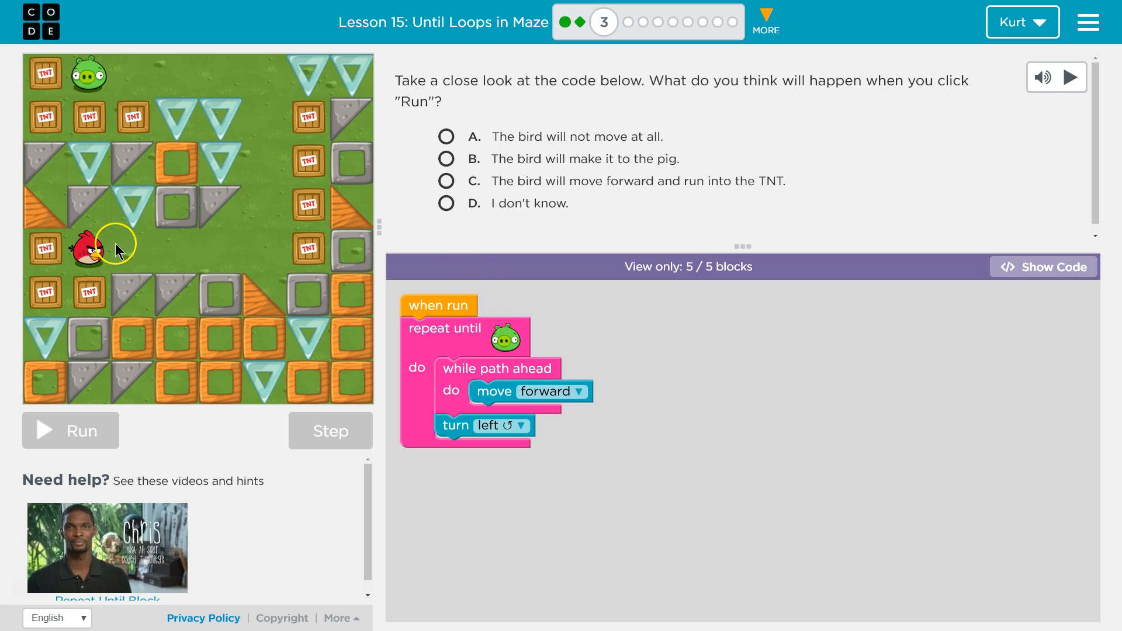
{"action": "mouse_move", "coordinate": [256, 255]}
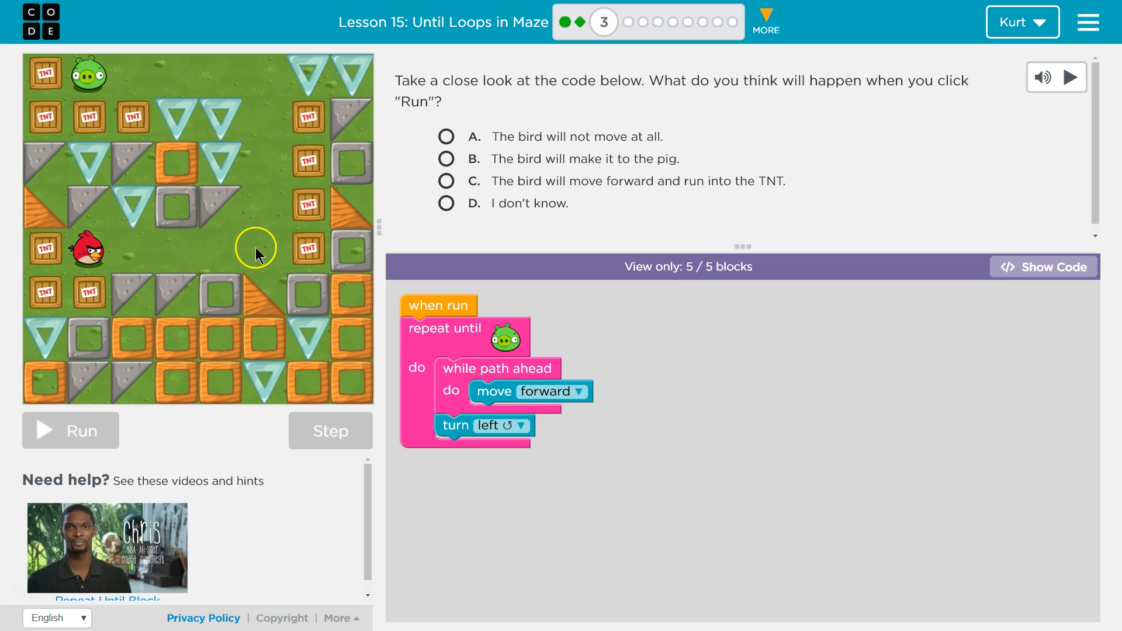
{"action": "mouse_move", "coordinate": [265, 237]}
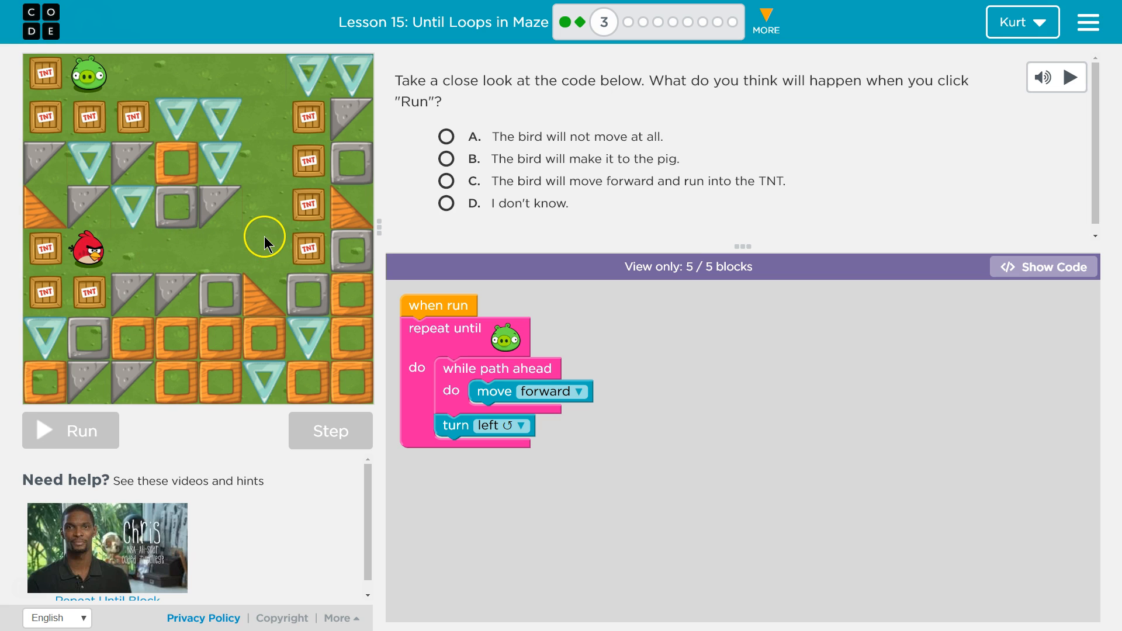
{"action": "mouse_move", "coordinate": [273, 256]}
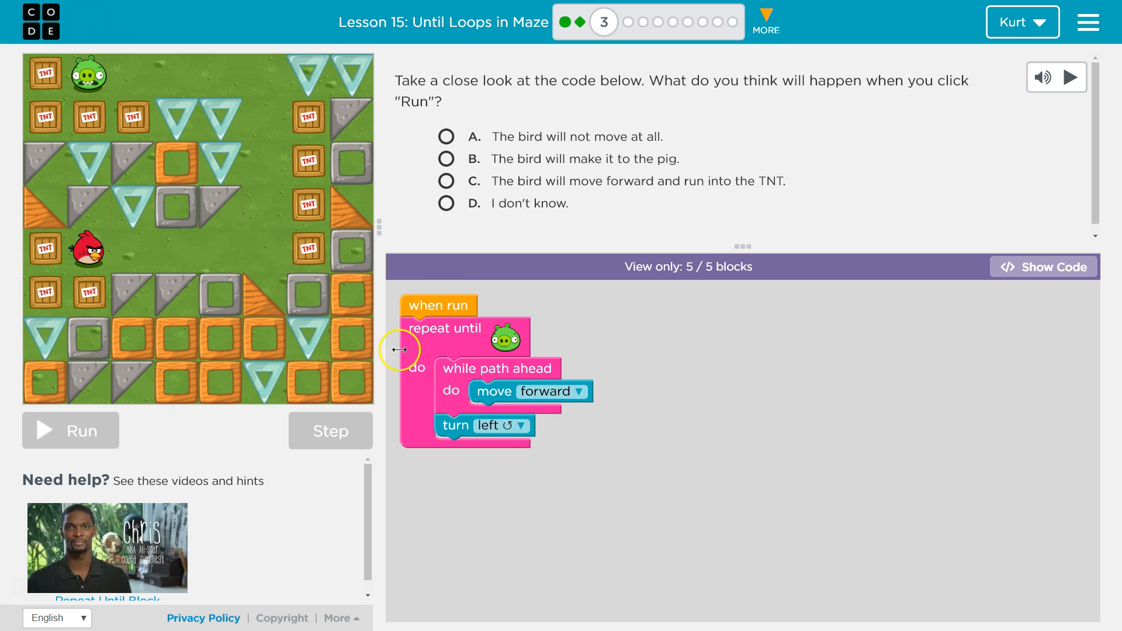
{"action": "mouse_move", "coordinate": [466, 454]}
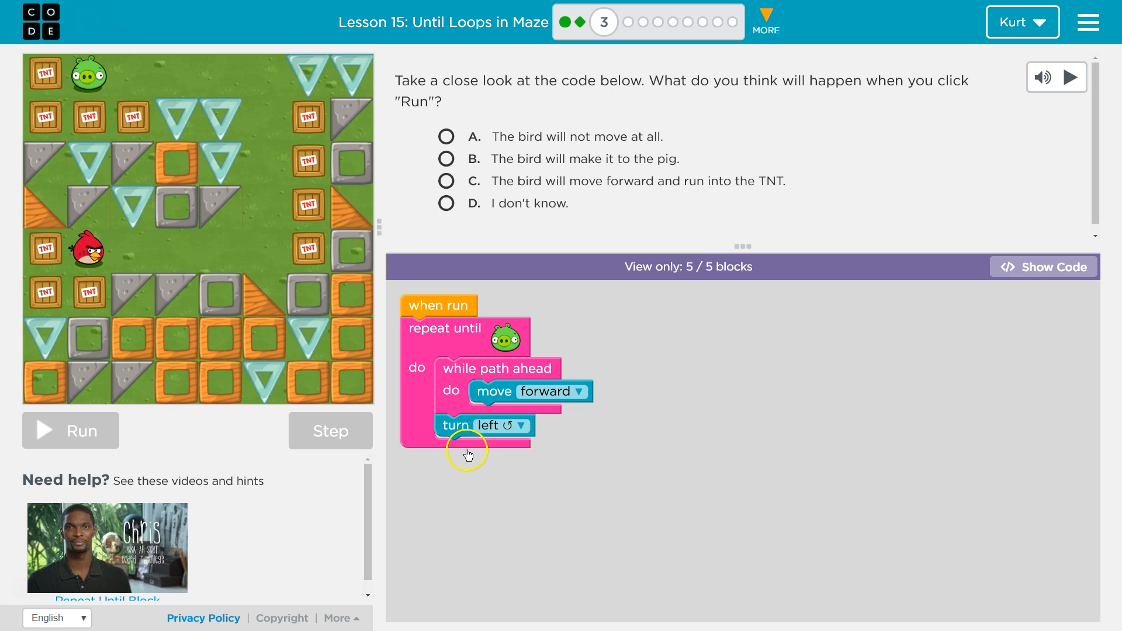
{"action": "mouse_move", "coordinate": [467, 341]}
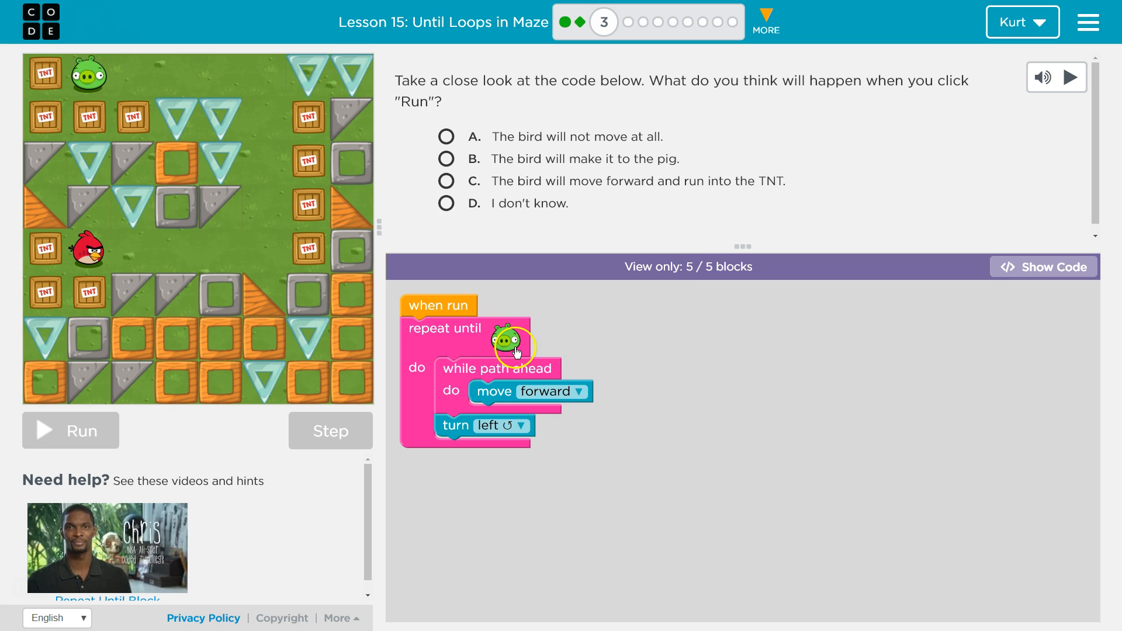
{"action": "mouse_move", "coordinate": [469, 372]}
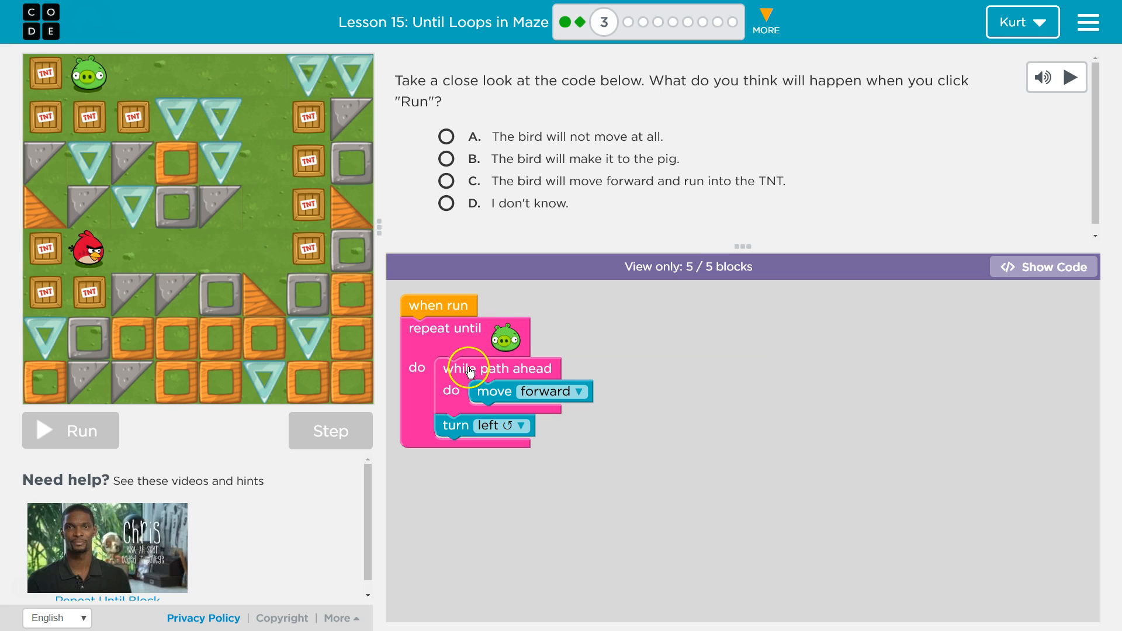
{"action": "mouse_move", "coordinate": [273, 275]}
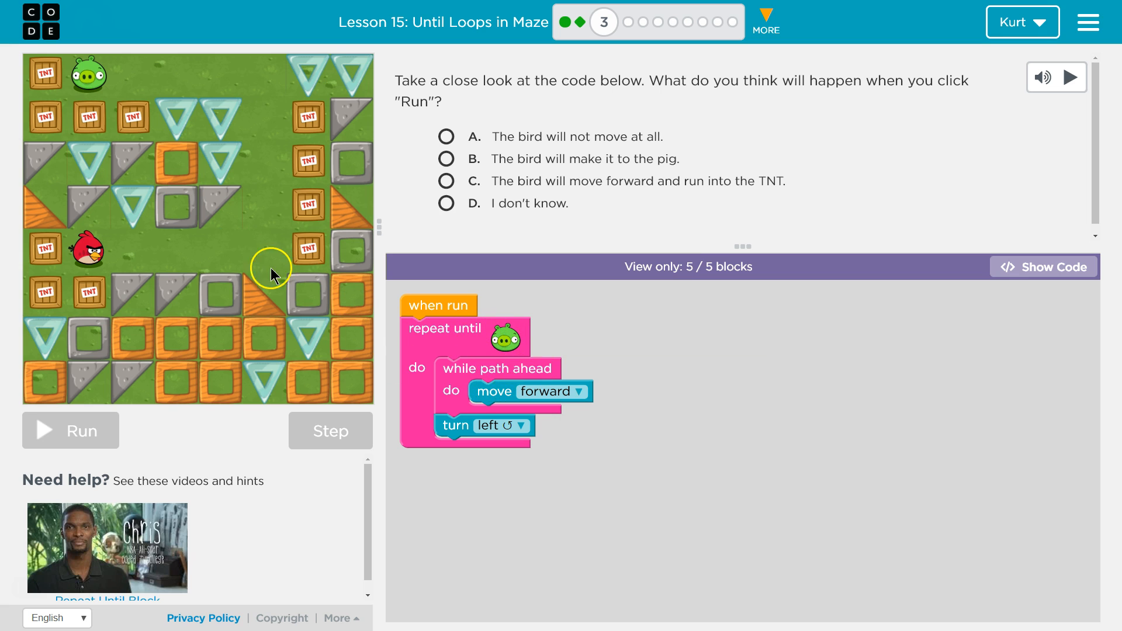
{"action": "mouse_move", "coordinate": [274, 200]}
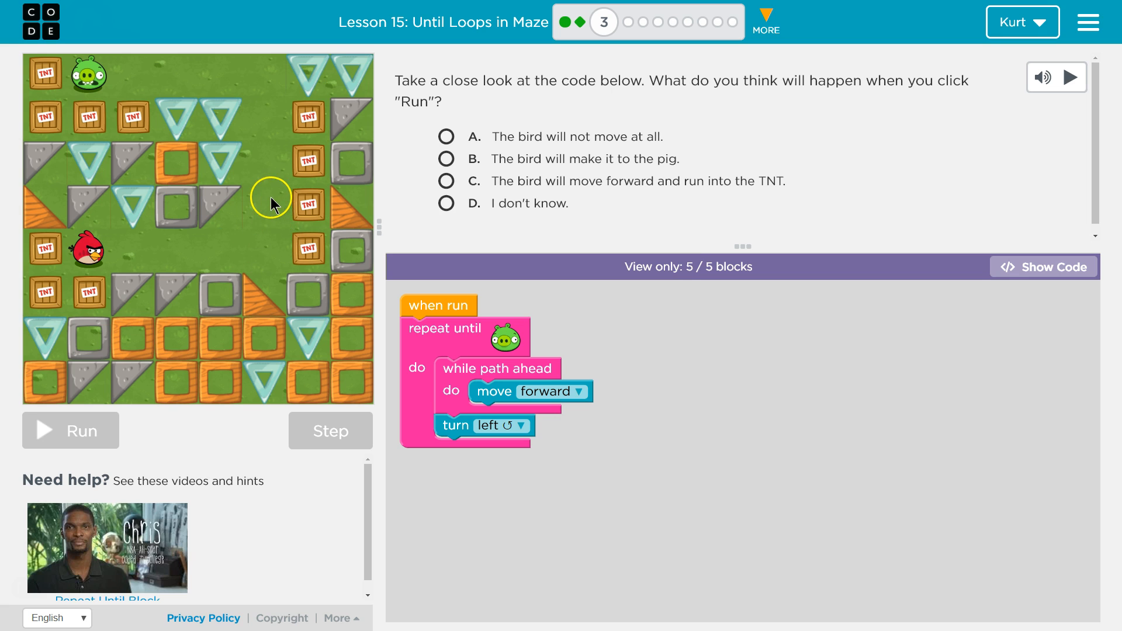
{"action": "mouse_move", "coordinate": [278, 77]}
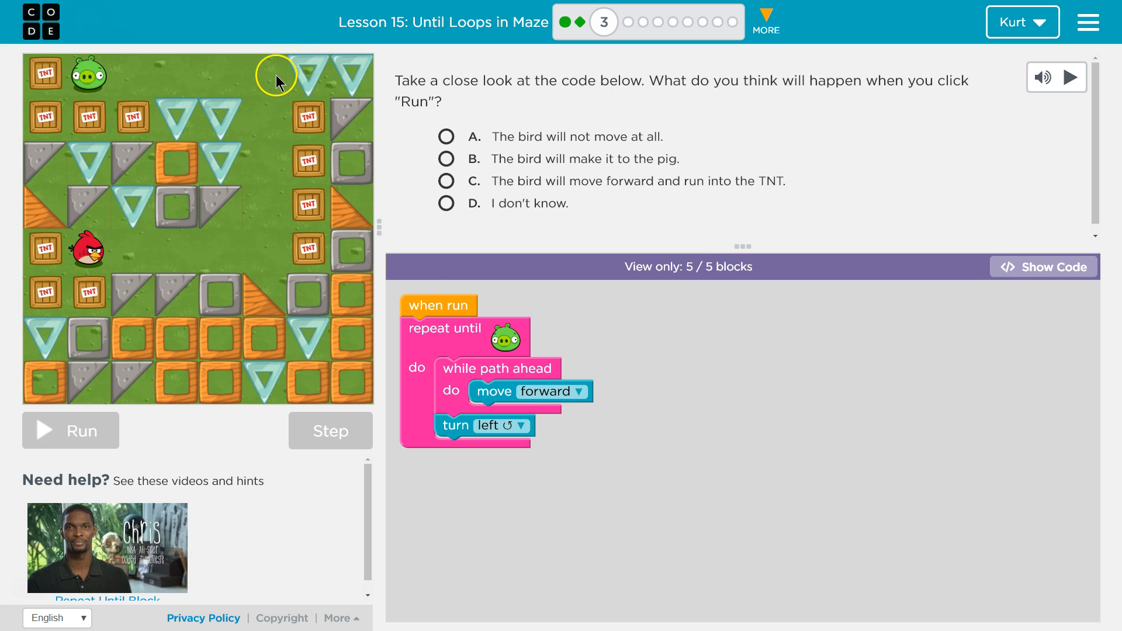
{"action": "mouse_move", "coordinate": [317, 213]}
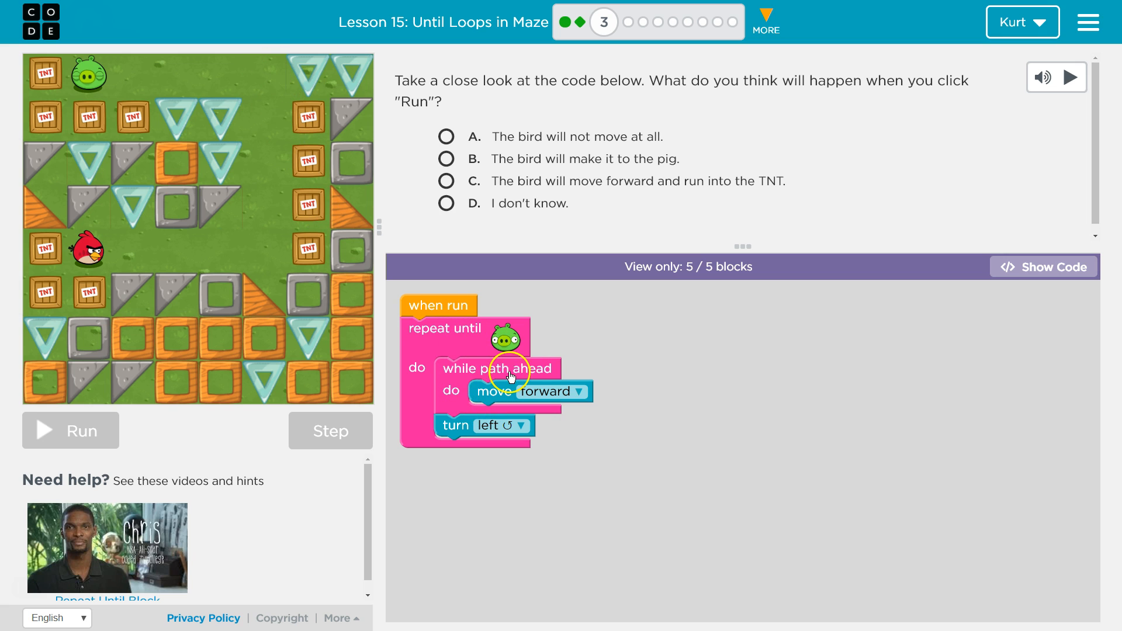
{"action": "mouse_move", "coordinate": [296, 173]}
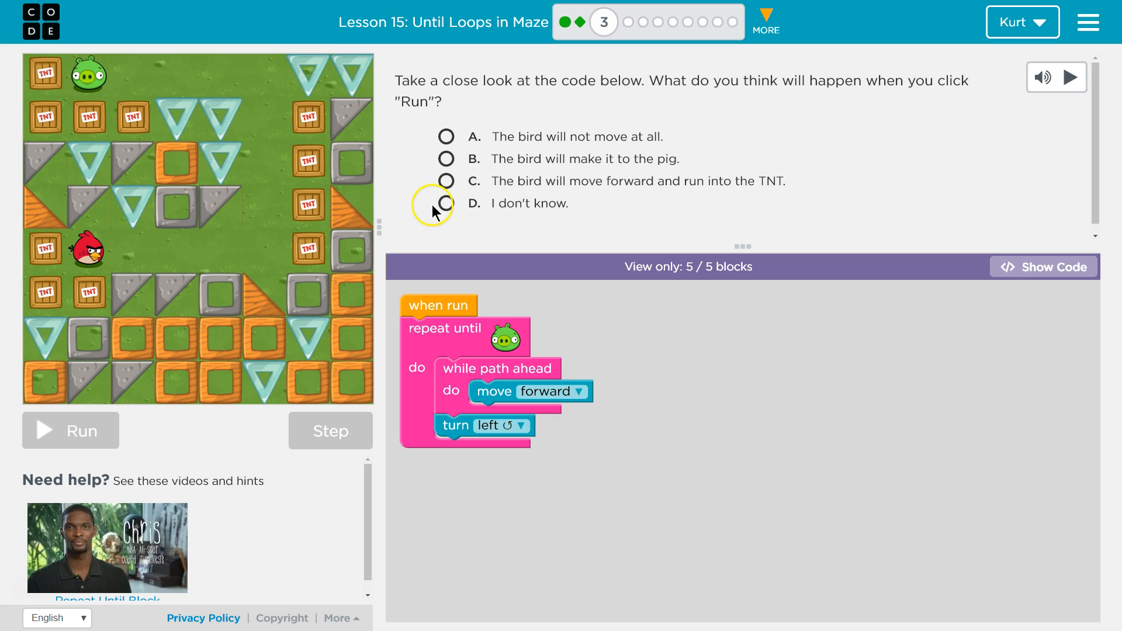
{"action": "mouse_move", "coordinate": [445, 158]}
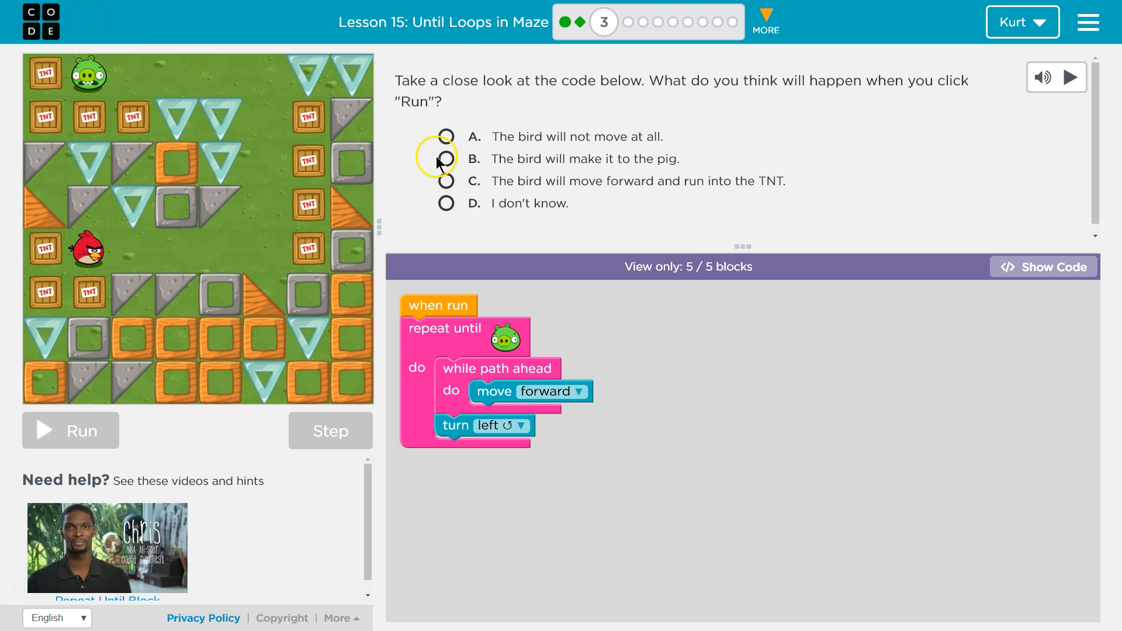
Step: Choose answer B, 'The bird will make it to the pig.'
{"action": "left_click", "coordinate": [445, 159]}
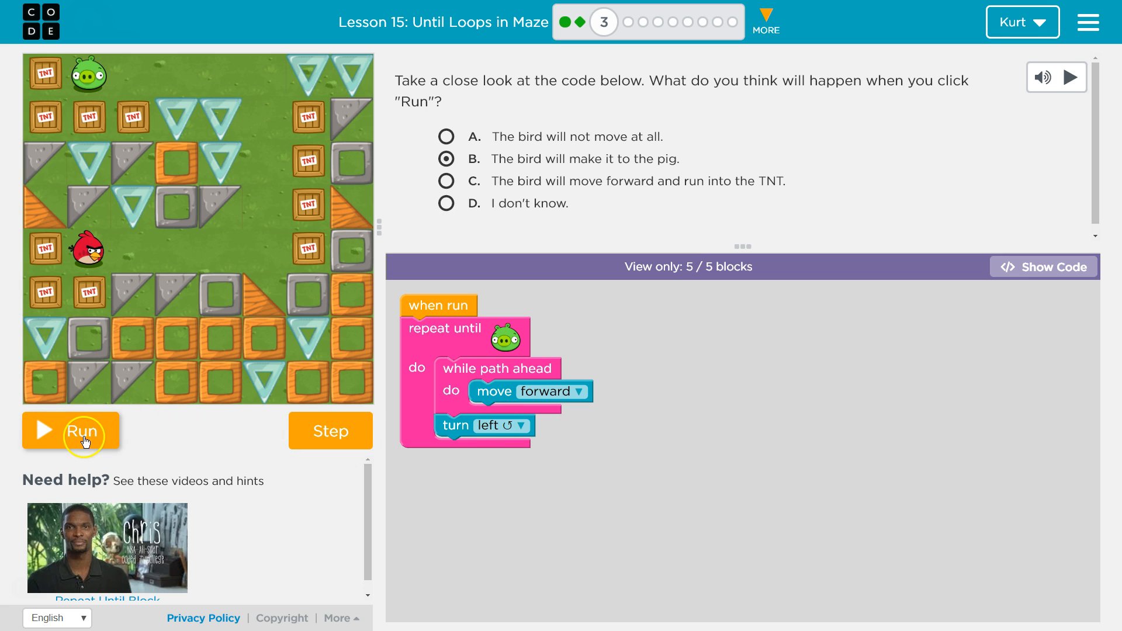
Step: Run the program so the bird reaches the pig and the Correct! dialog appears
{"action": "left_click", "coordinate": [83, 432]}
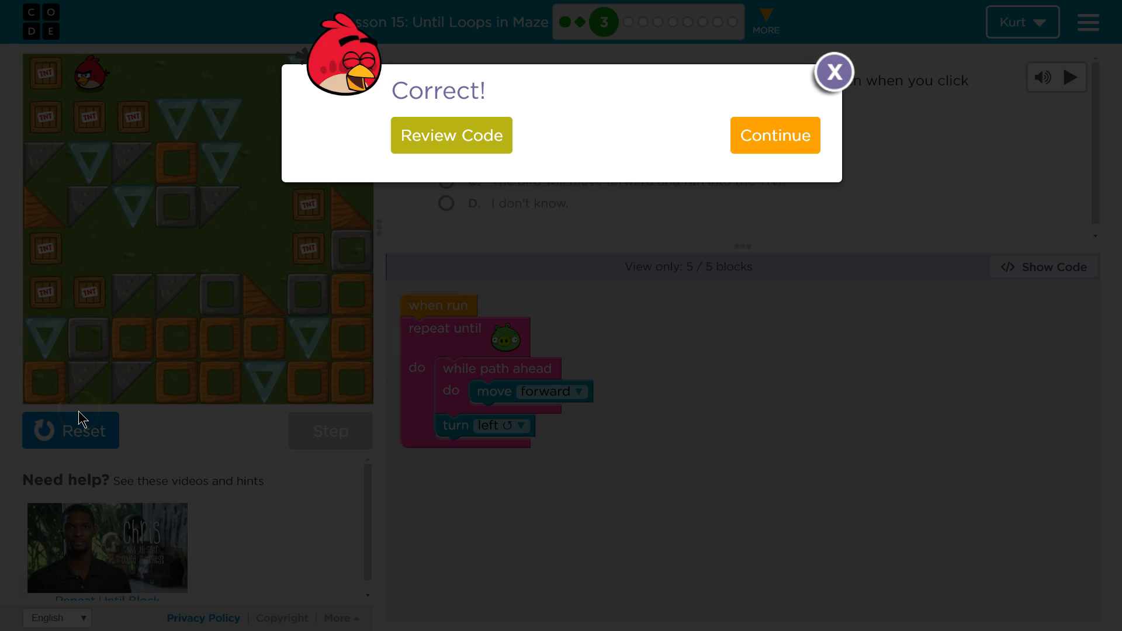
{"action": "mouse_move", "coordinate": [280, 436]}
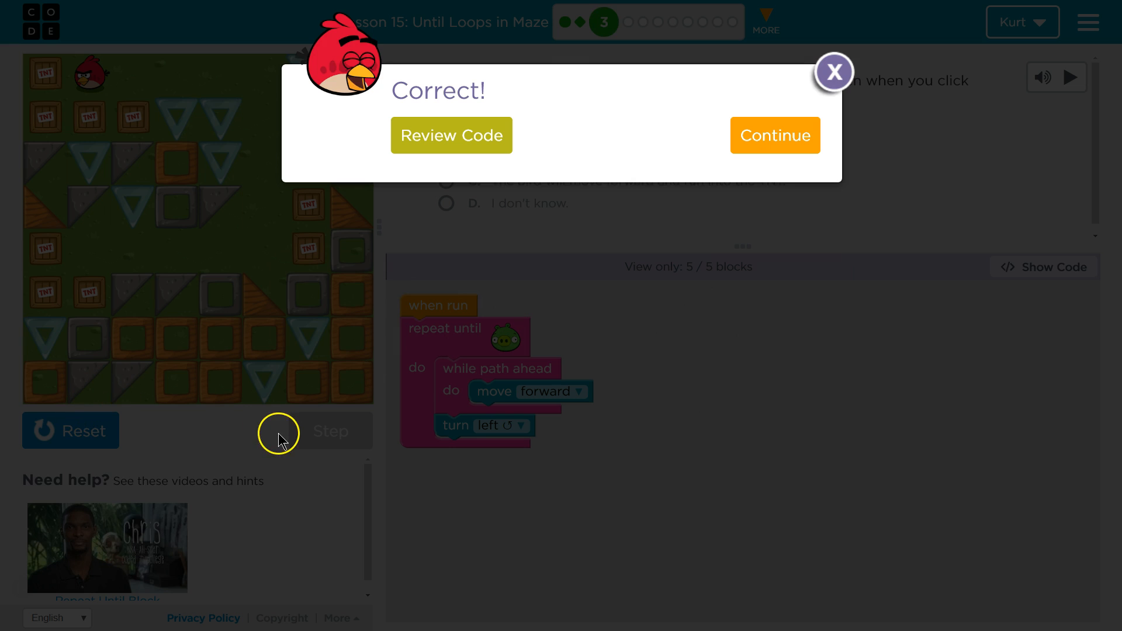